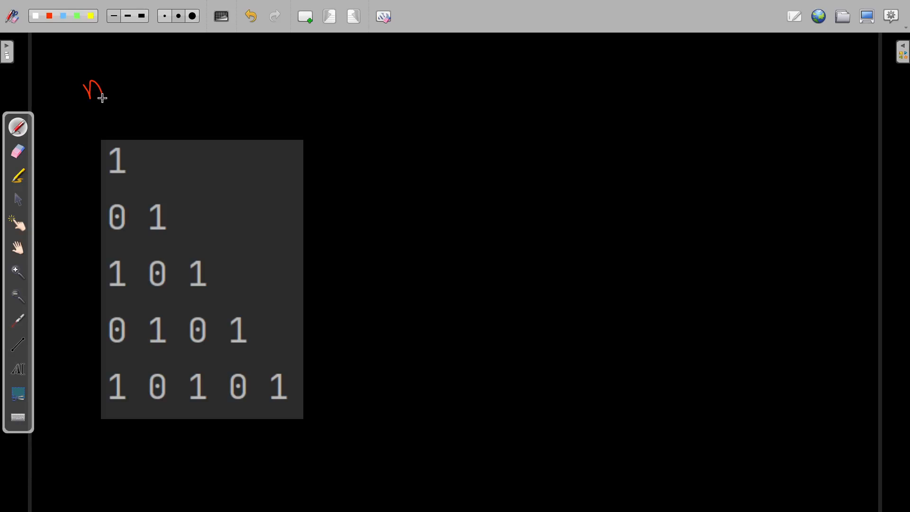
{"action": "mouse_move", "coordinate": [113, 84]}
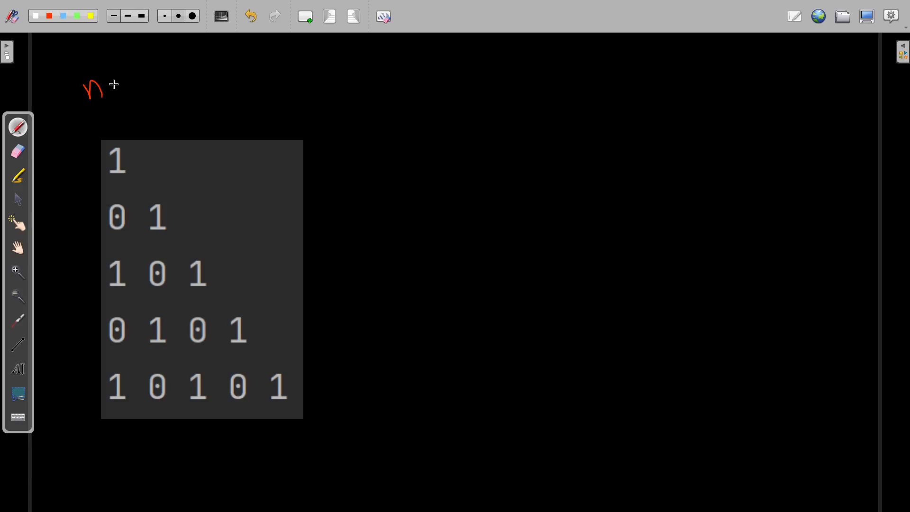
- Handwrite 'n = 5' above the triangle and begin numbering its rows 1 and 2
{"action": "left_click_drag", "start_coordinate": [113, 87], "coordinate": [126, 87]}
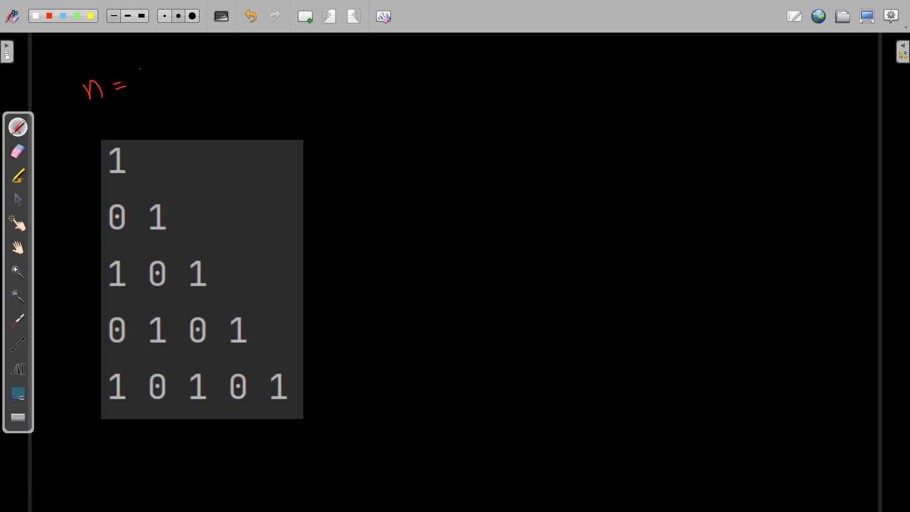
{"action": "left_click_drag", "start_coordinate": [148, 67], "coordinate": [142, 96]}
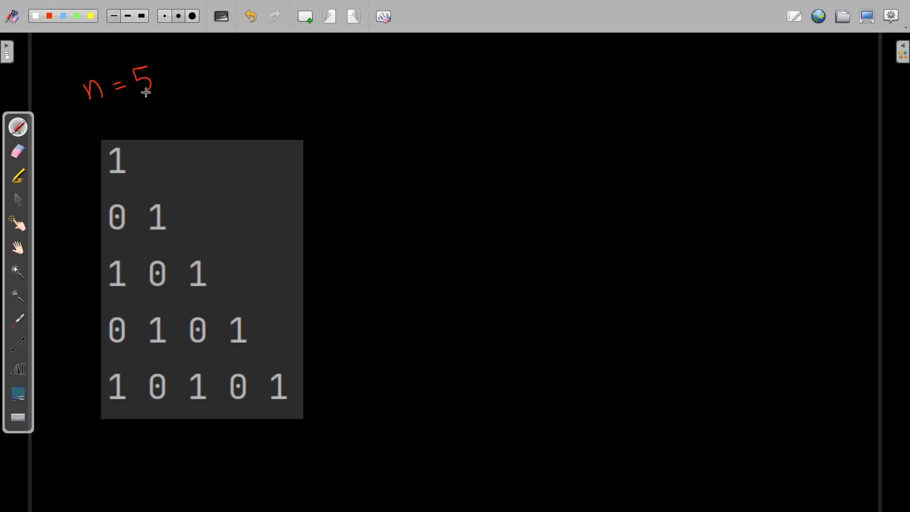
{"action": "mouse_move", "coordinate": [69, 153]}
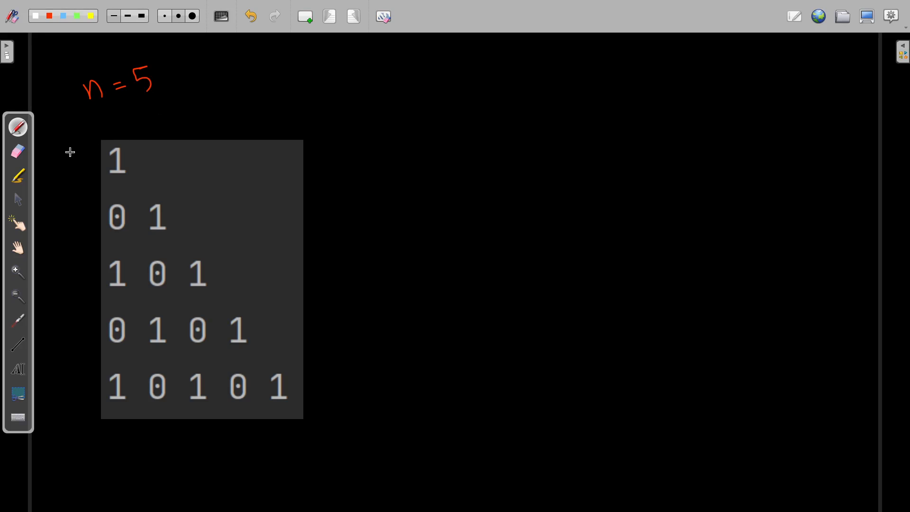
{"action": "left_click_drag", "start_coordinate": [81, 150], "coordinate": [81, 174]}
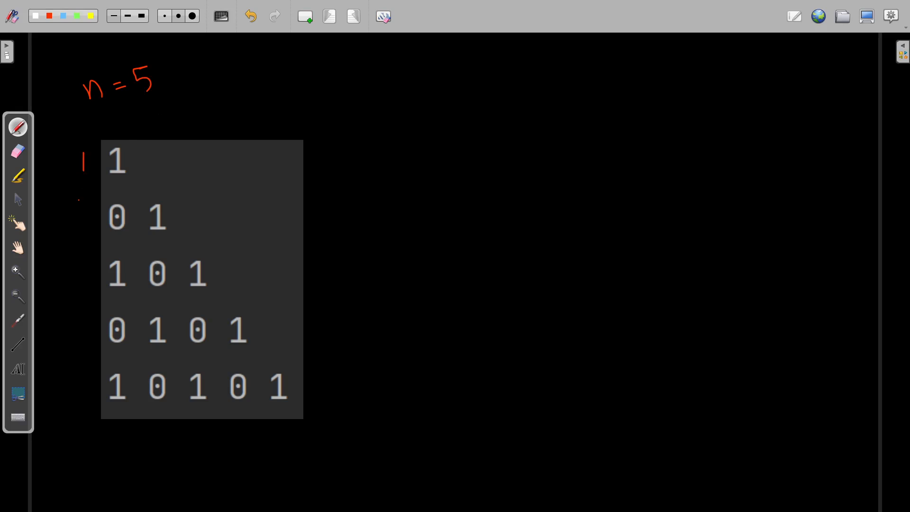
{"action": "left_click_drag", "start_coordinate": [87, 200], "coordinate": [86, 218]}
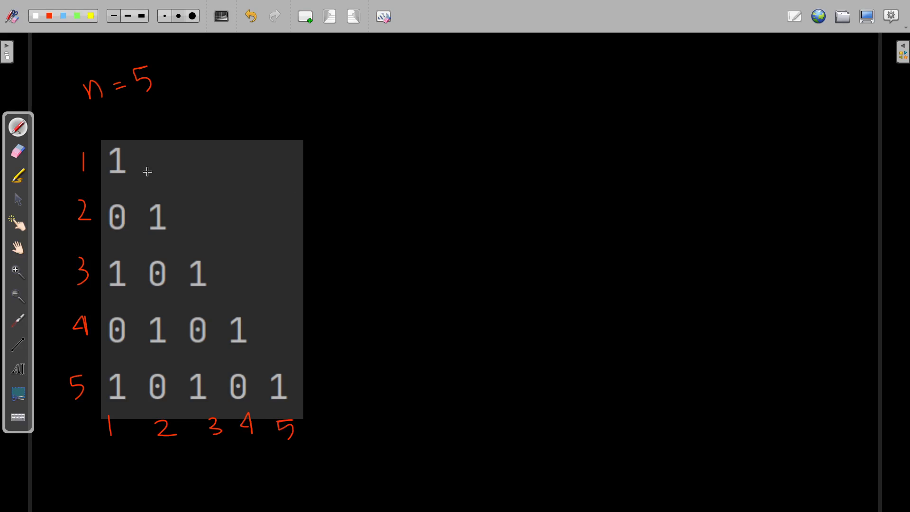
{"action": "mouse_move", "coordinate": [79, 174]}
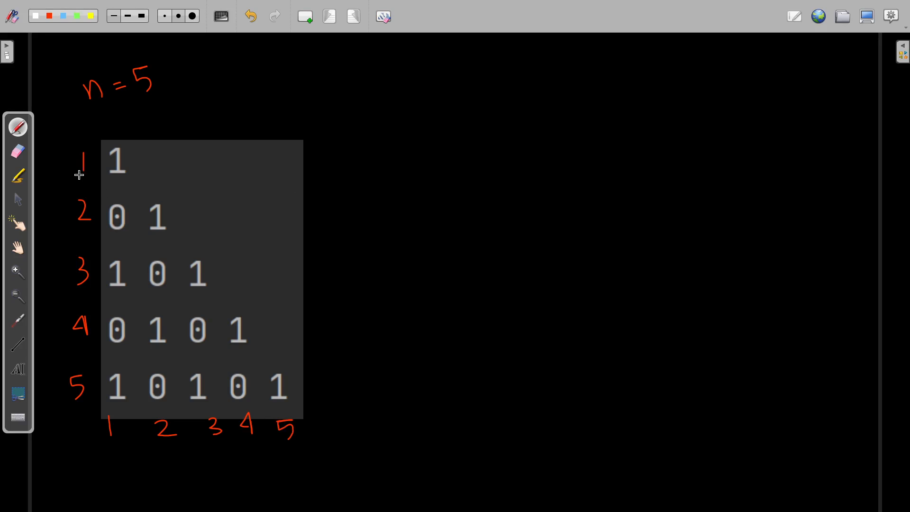
{"action": "mouse_move", "coordinate": [107, 441]}
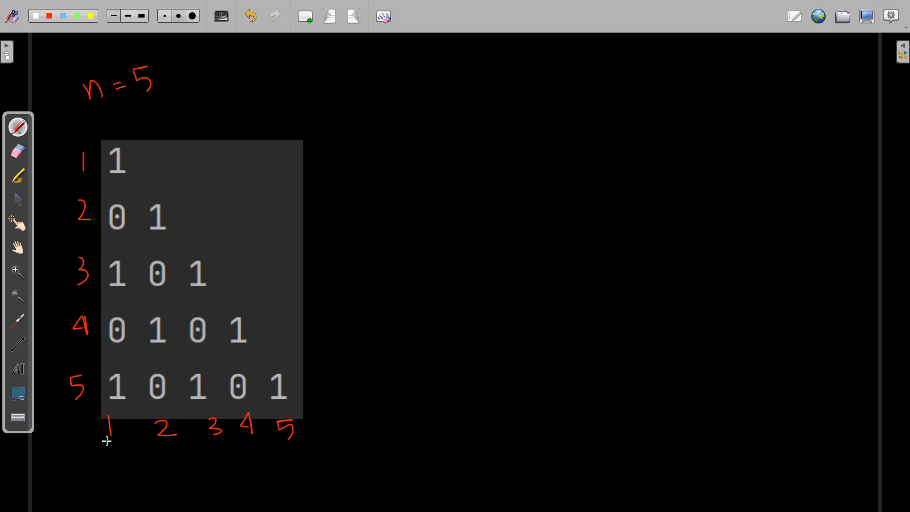
{"action": "mouse_move", "coordinate": [375, 114]}
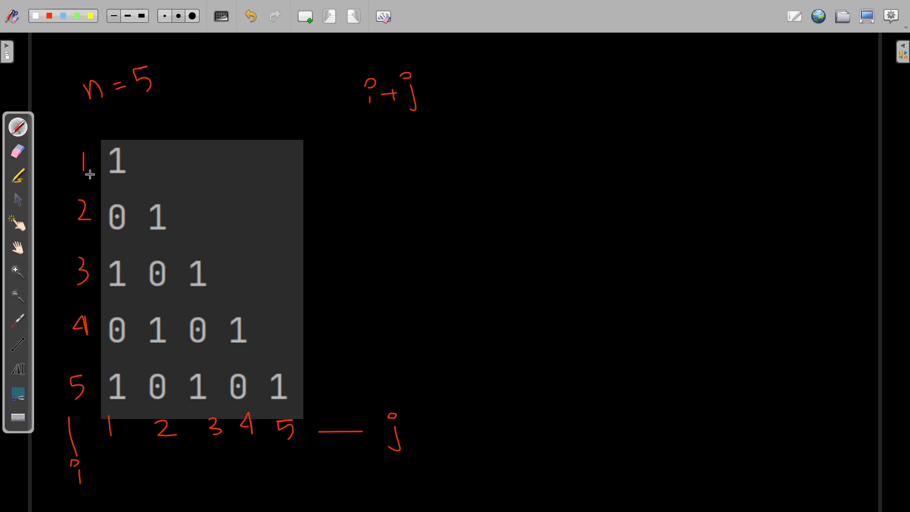
{"action": "mouse_move", "coordinate": [104, 209]}
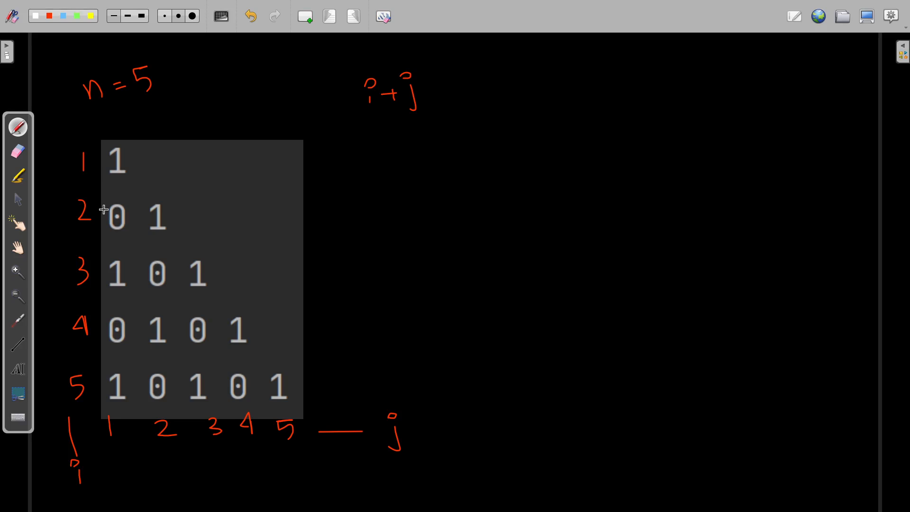
{"action": "mouse_move", "coordinate": [124, 177]}
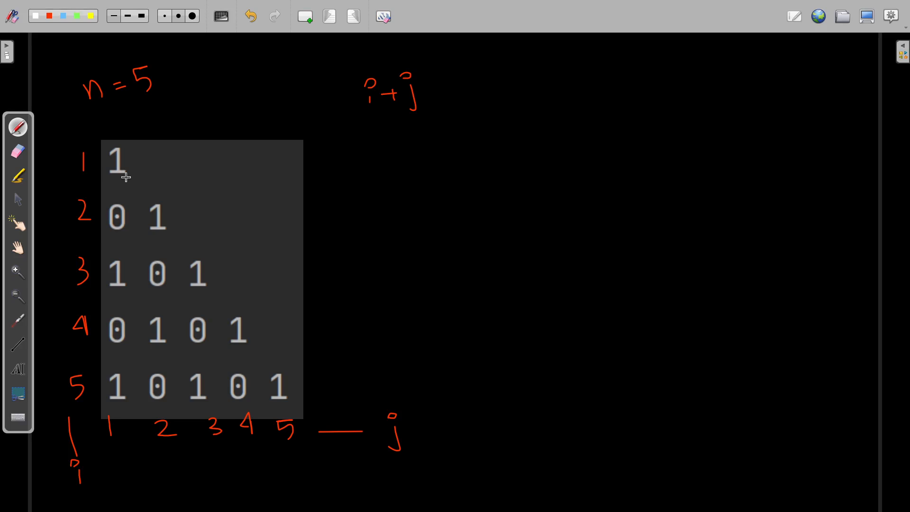
{"action": "mouse_move", "coordinate": [147, 160]}
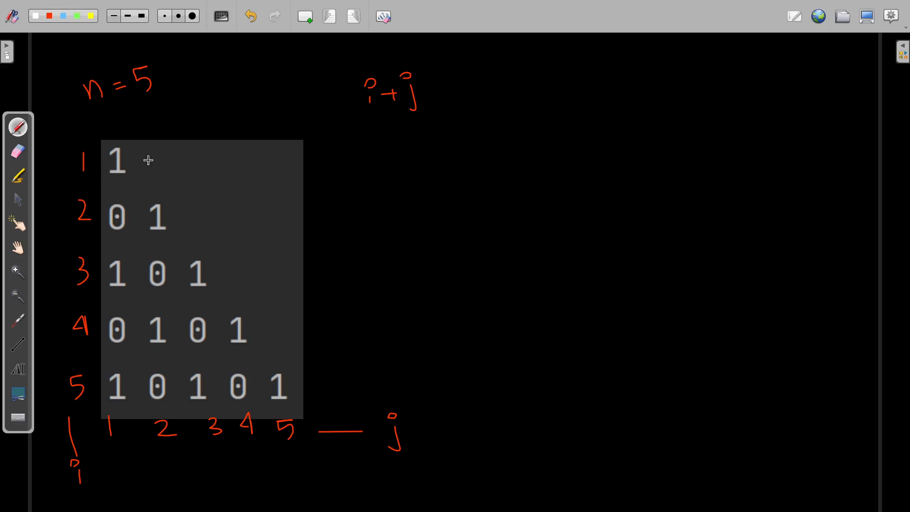
{"action": "mouse_move", "coordinate": [125, 179]}
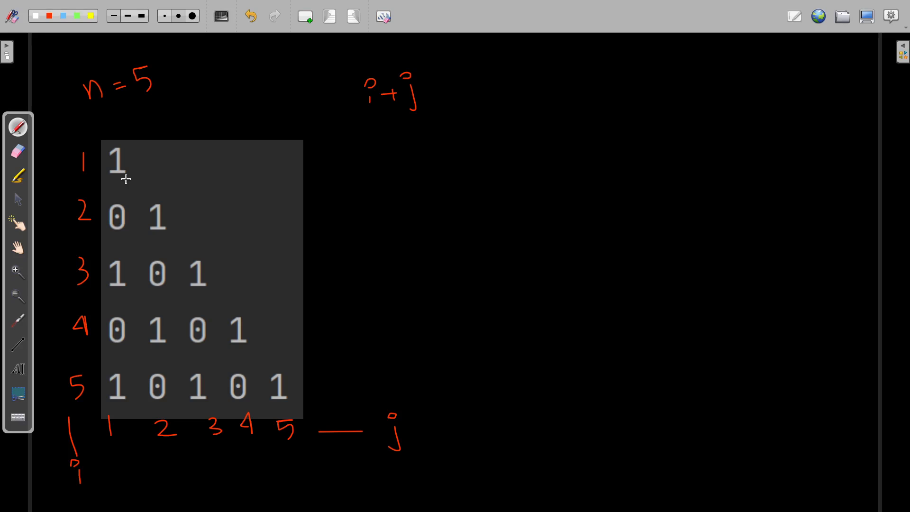
{"action": "mouse_move", "coordinate": [78, 224]}
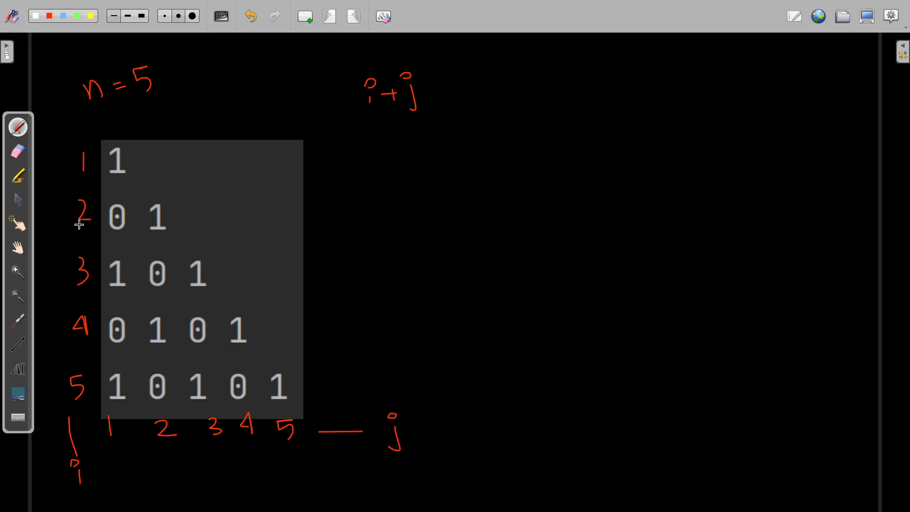
{"action": "mouse_move", "coordinate": [111, 375]}
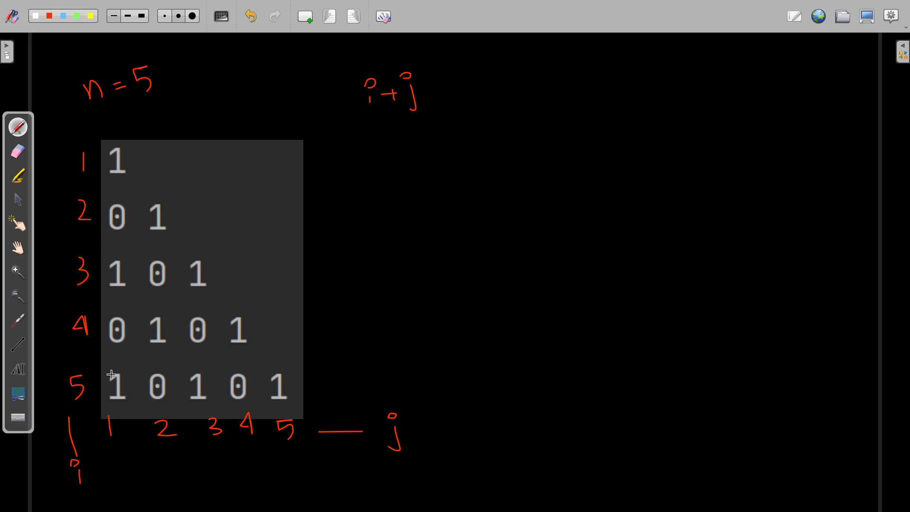
{"action": "mouse_move", "coordinate": [122, 241]}
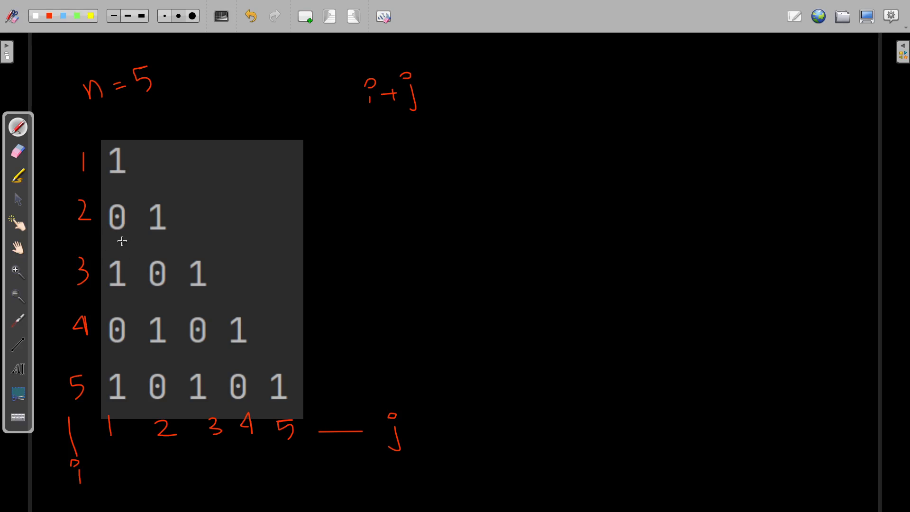
{"action": "mouse_move", "coordinate": [125, 227]}
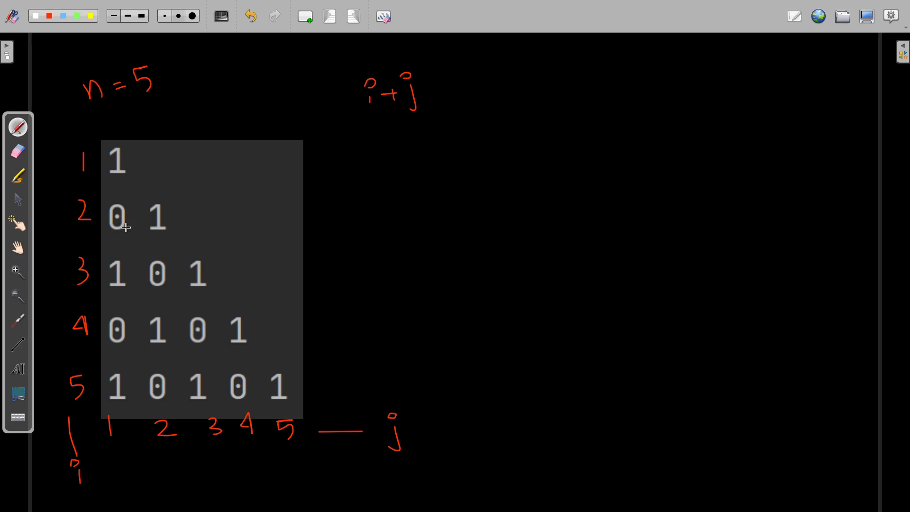
{"action": "mouse_move", "coordinate": [425, 119]}
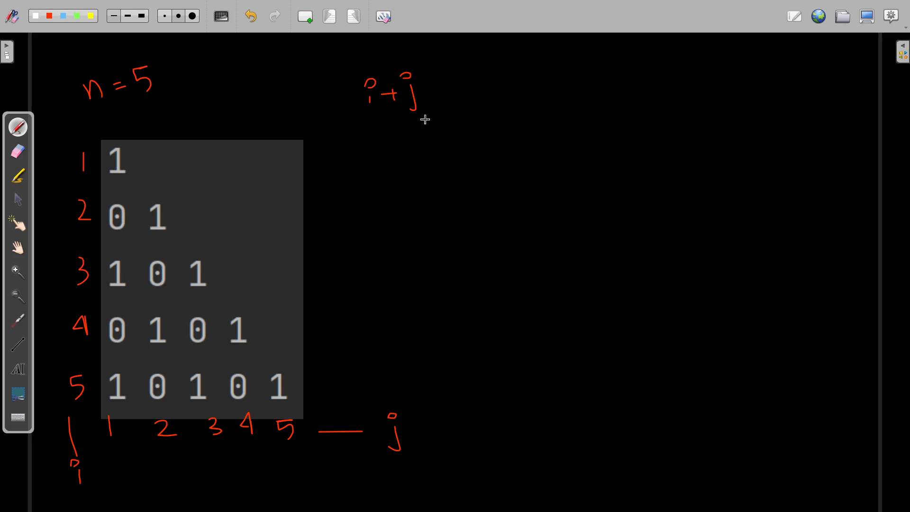
{"action": "mouse_move", "coordinate": [109, 206]}
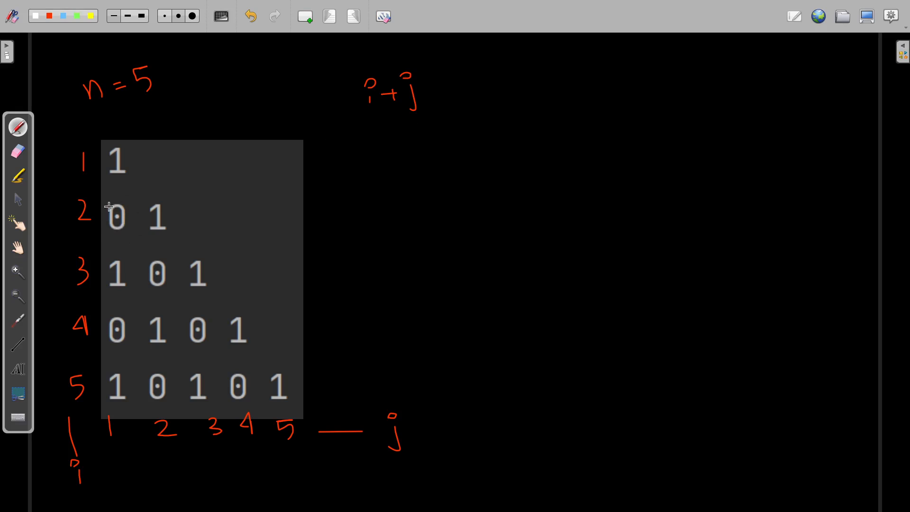
{"action": "mouse_move", "coordinate": [84, 222]}
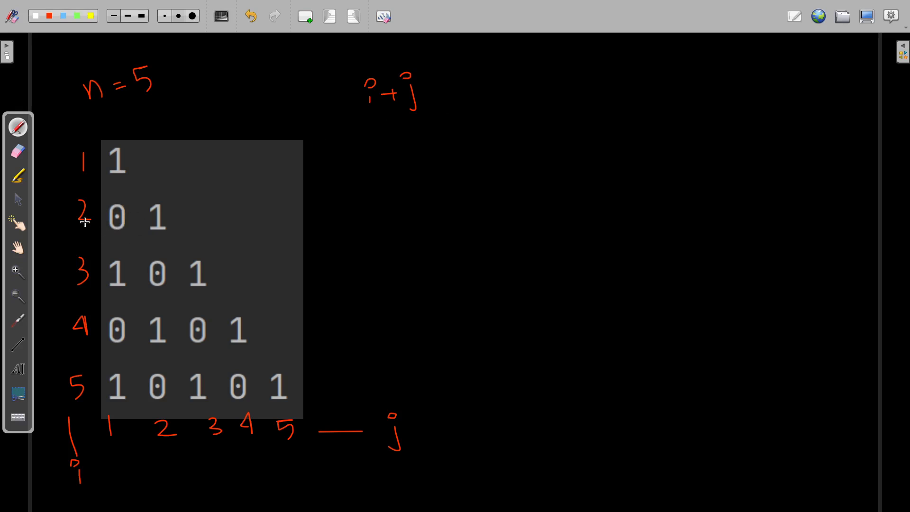
{"action": "mouse_move", "coordinate": [170, 412]}
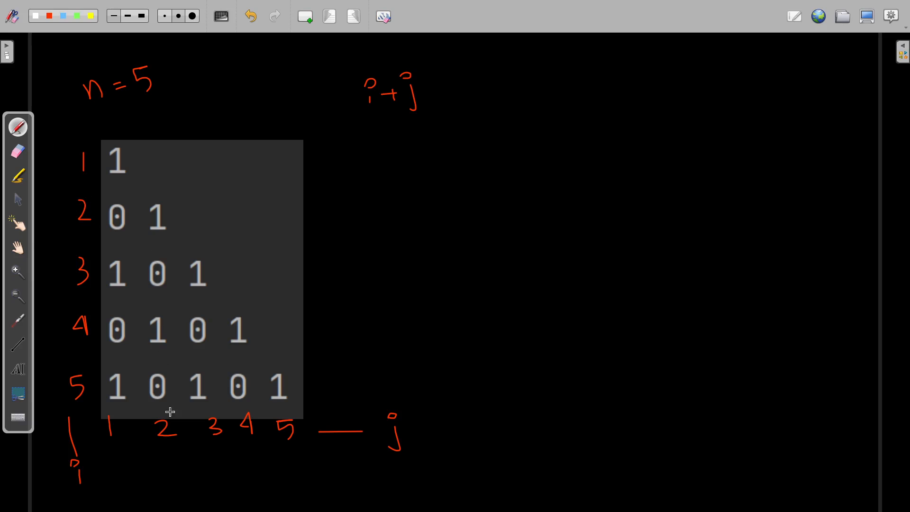
{"action": "mouse_move", "coordinate": [143, 252]}
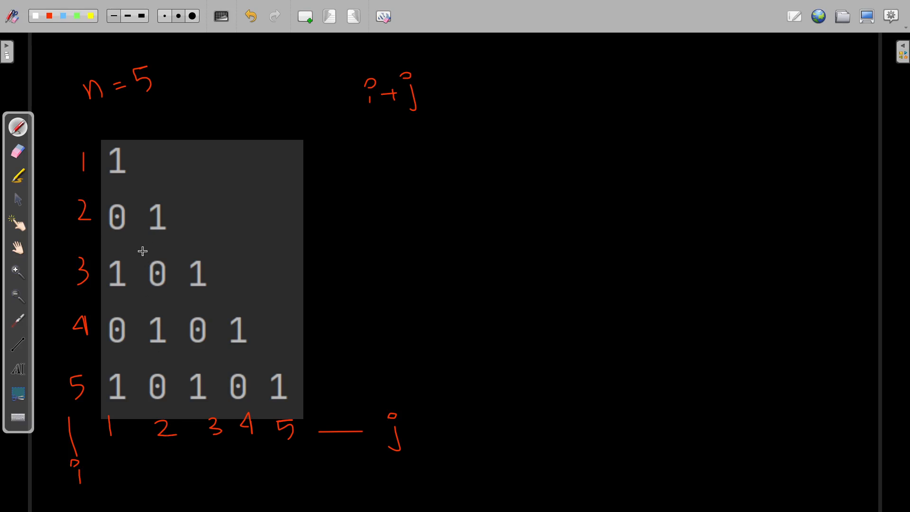
{"action": "mouse_move", "coordinate": [175, 216]}
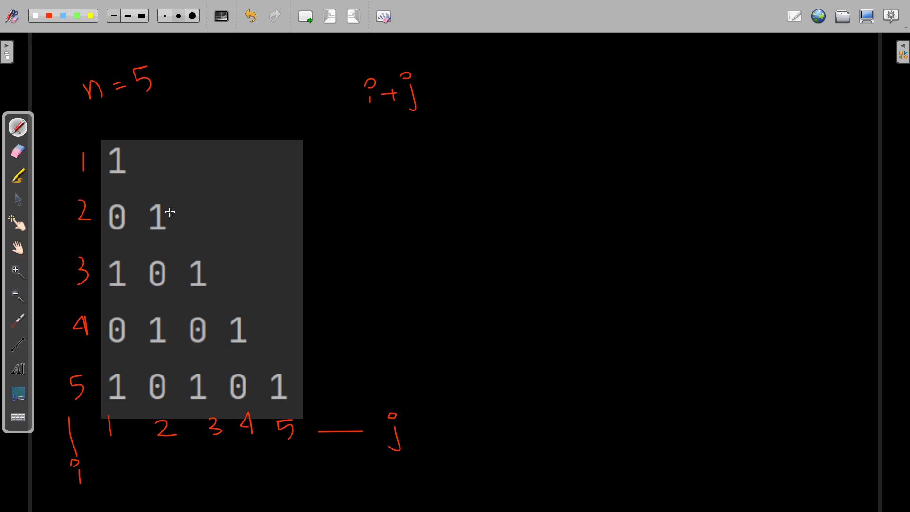
{"action": "mouse_move", "coordinate": [395, 121]}
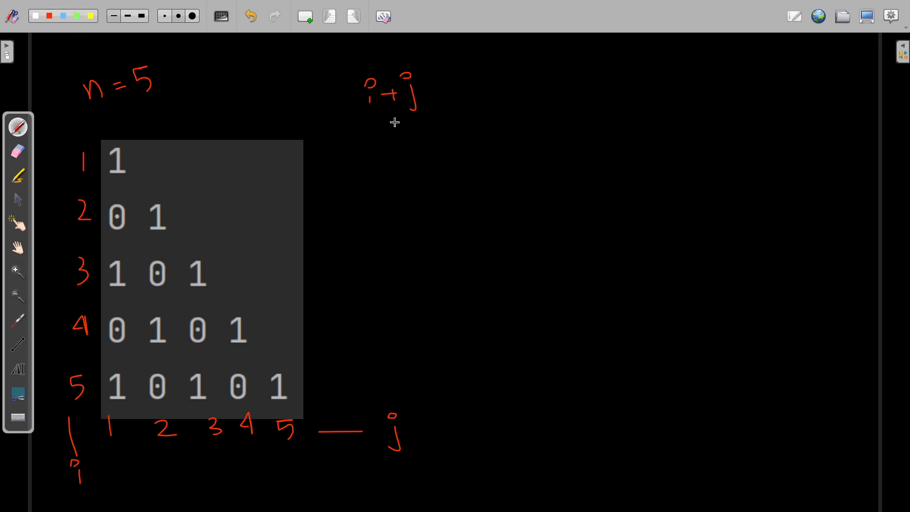
{"action": "mouse_move", "coordinate": [361, 137]}
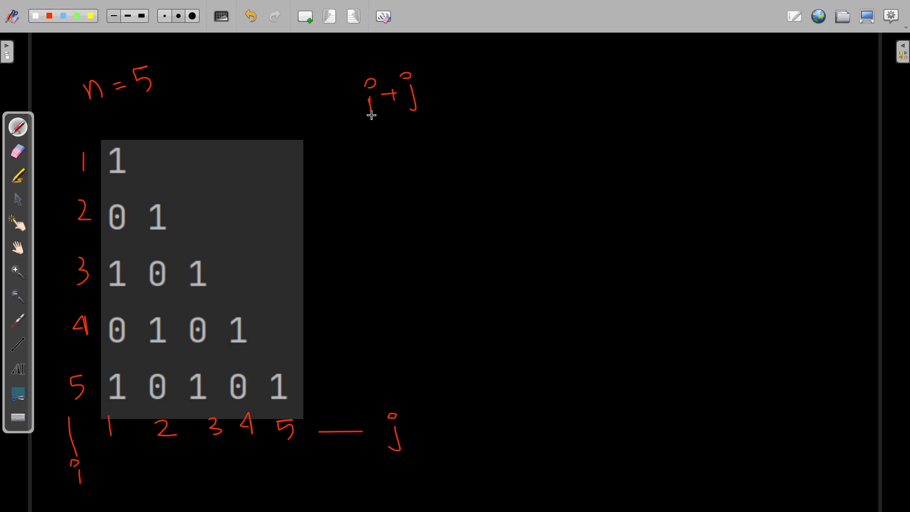
{"action": "mouse_move", "coordinate": [375, 138]}
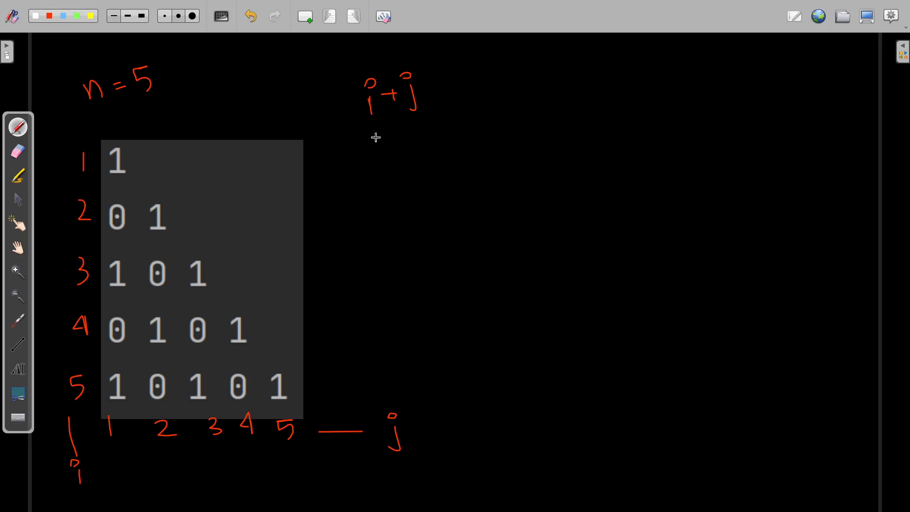
{"action": "mouse_move", "coordinate": [186, 295]}
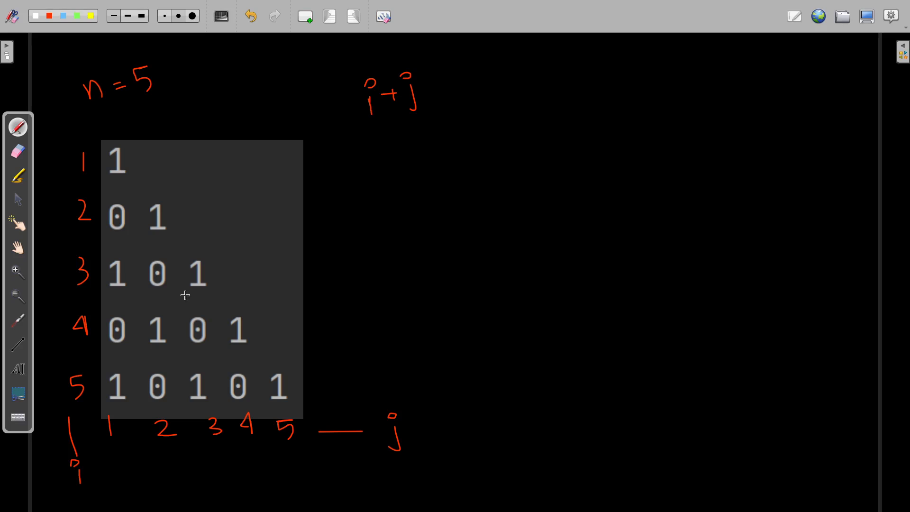
{"action": "mouse_move", "coordinate": [401, 150]}
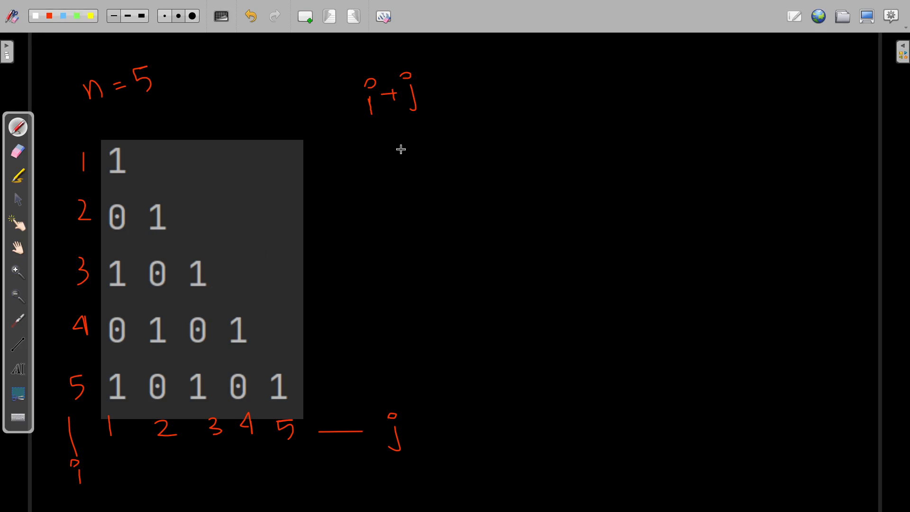
{"action": "mouse_move", "coordinate": [440, 105]}
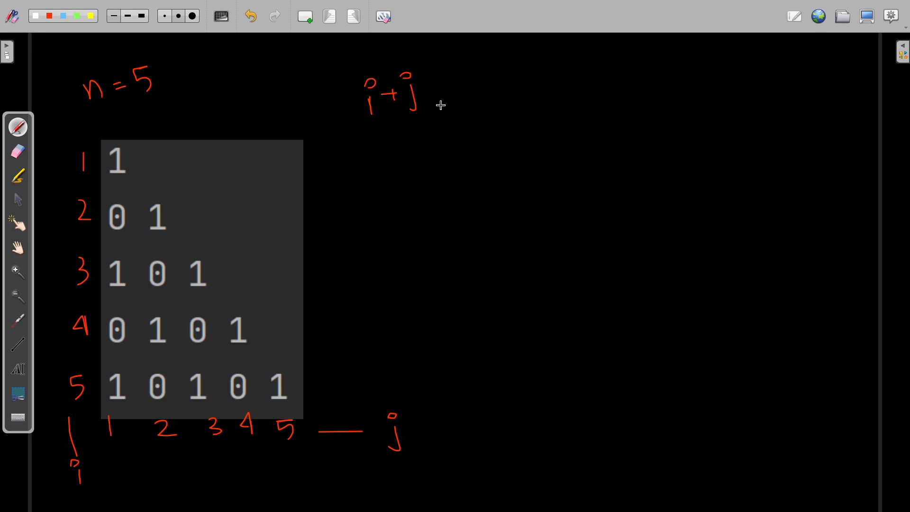
{"action": "mouse_move", "coordinate": [284, 186]}
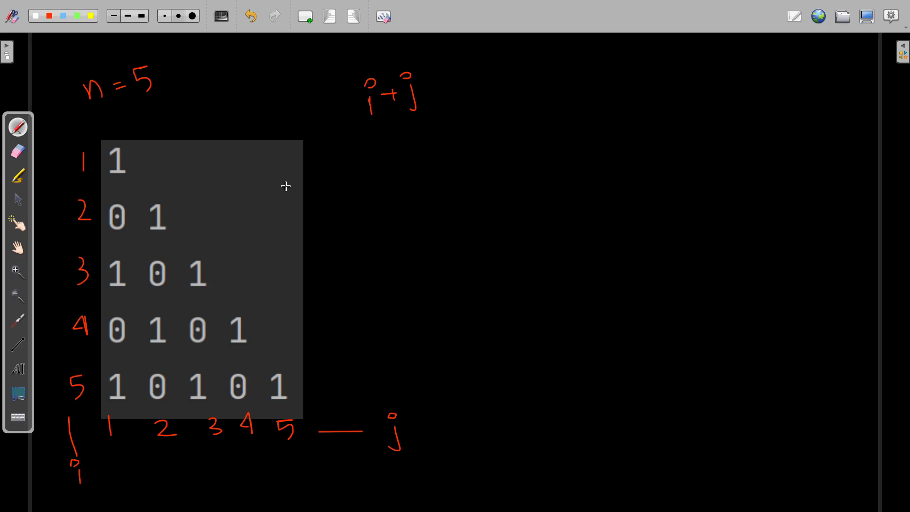
{"action": "mouse_move", "coordinate": [111, 245]}
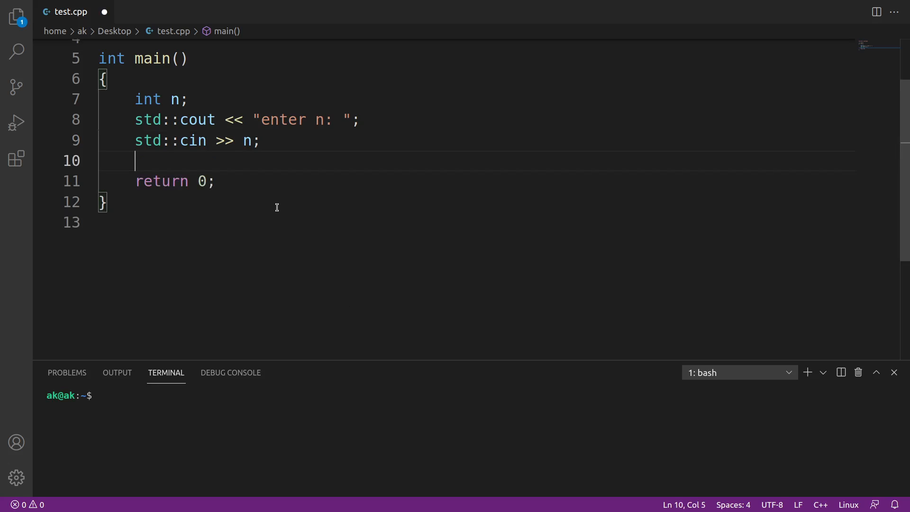
- Type the outer loop header for(int i = 1; i <= n; i += 1)
{"action": "type", "text": "for(i"}
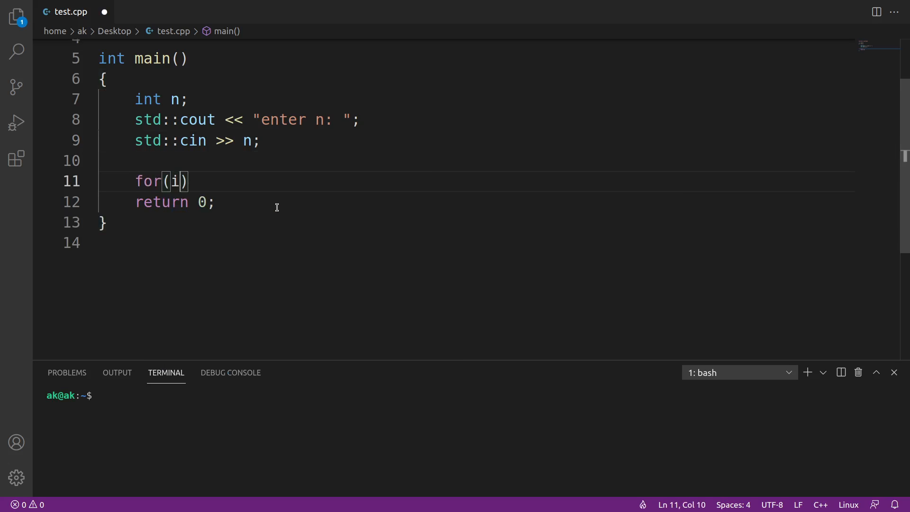
{"action": "type", "text": "nt"}
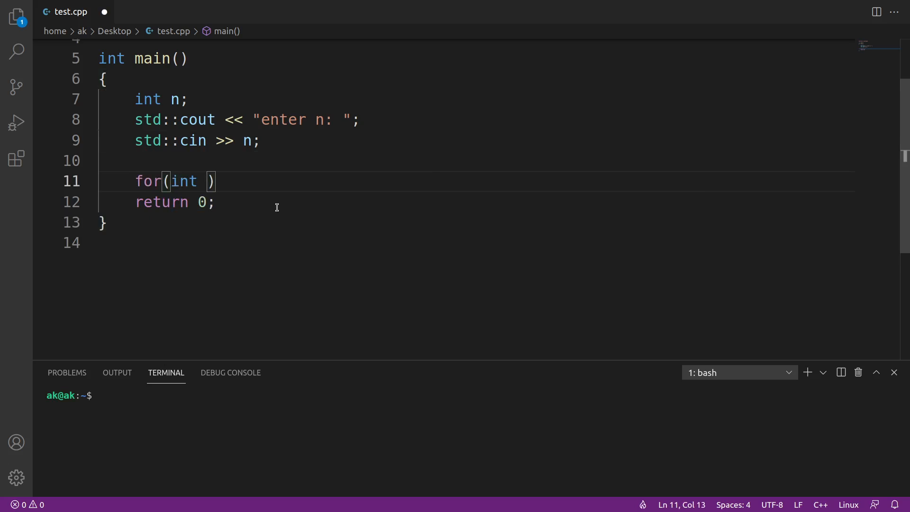
{"action": "type", "text": "i = 1;"}
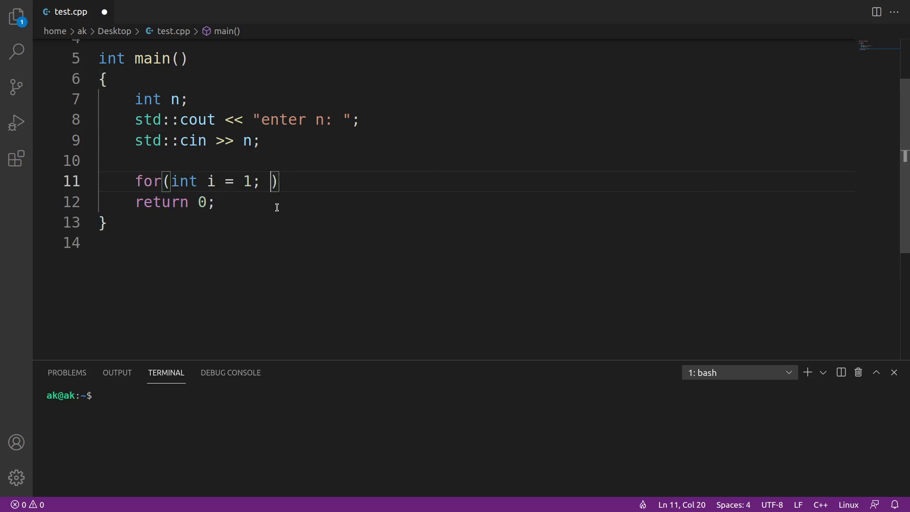
{"action": "type", "text": "i <= n"}
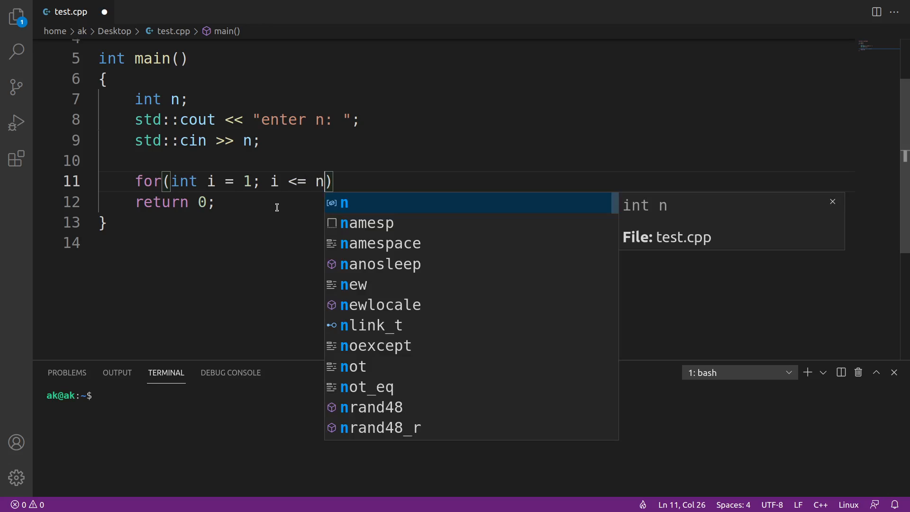
{"action": "type", "text": "; i +"}
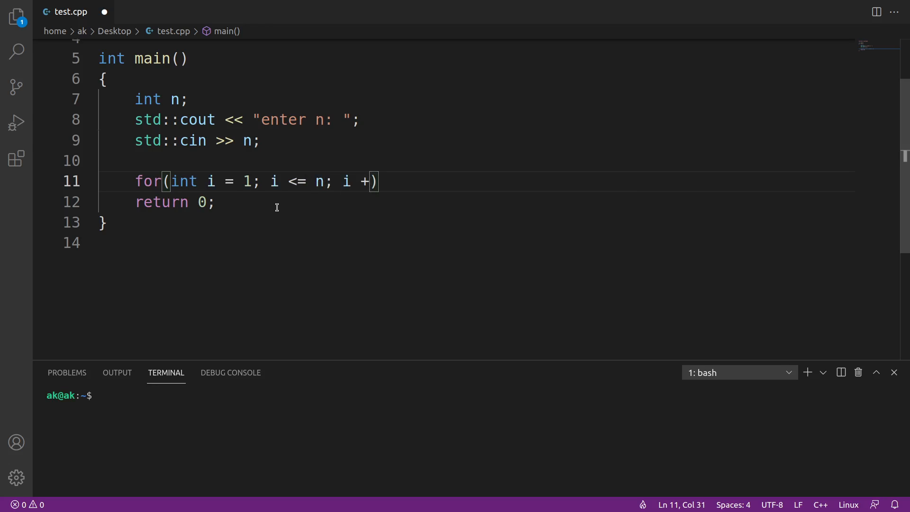
{"action": "type", "text": "= 1"}
{"action": "type", "text": "std"}
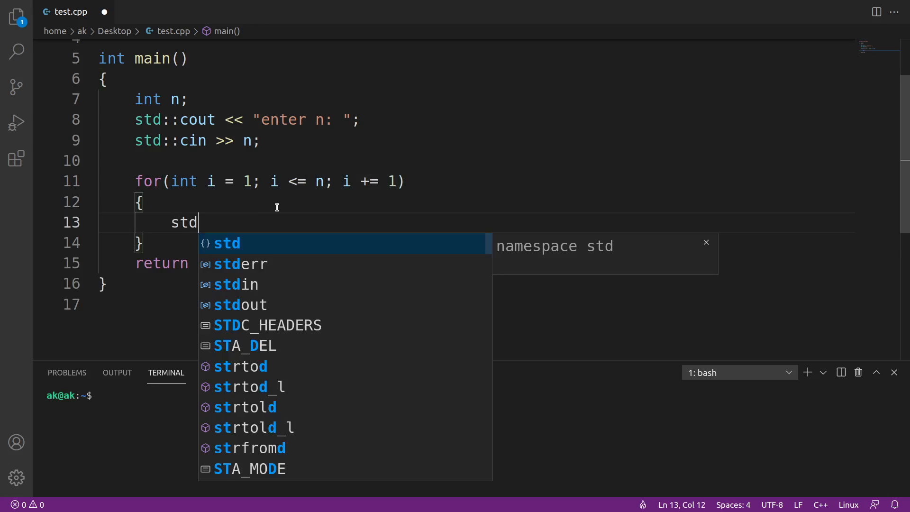
- End each row with std::cout << std::endl and start the inner loop j = 1; j <=
{"action": "type", "text": "::cout <<"}
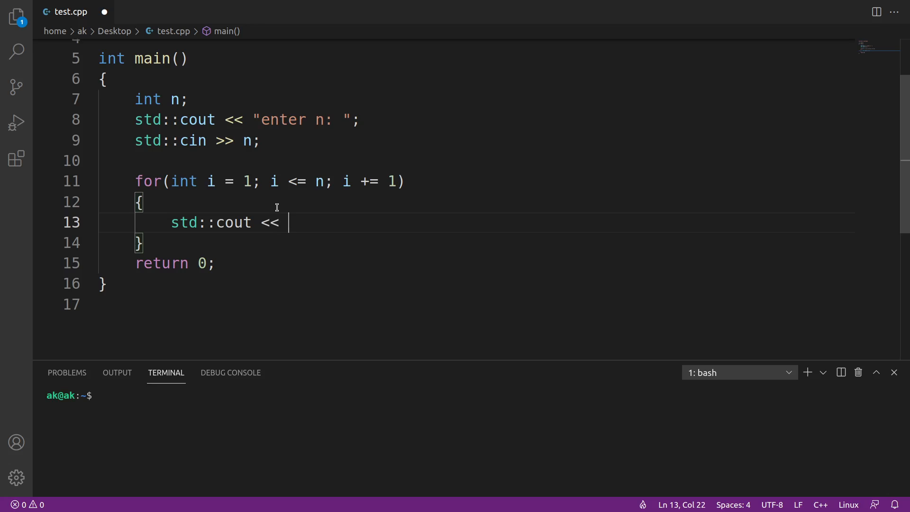
{"action": "type", "text": "std::endl;"}
{"action": "type", "text": "for(int "}
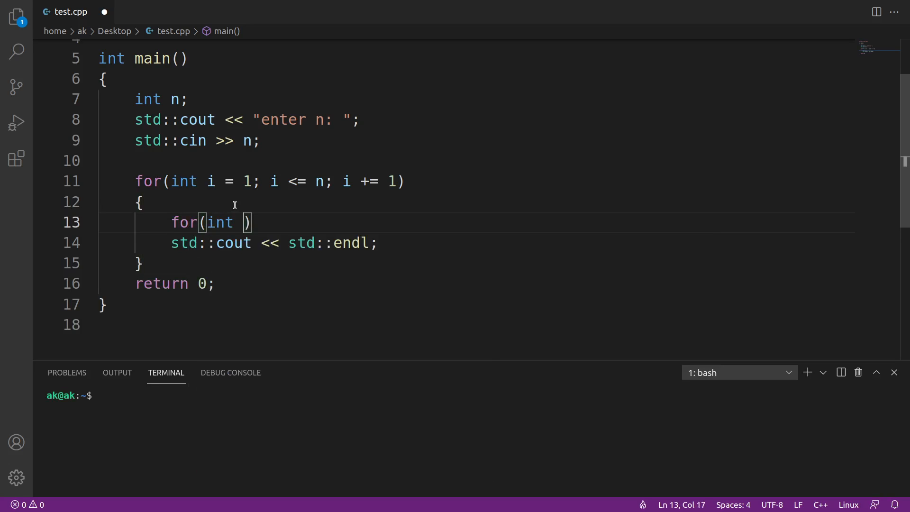
{"action": "type", "text": "j = 1"}
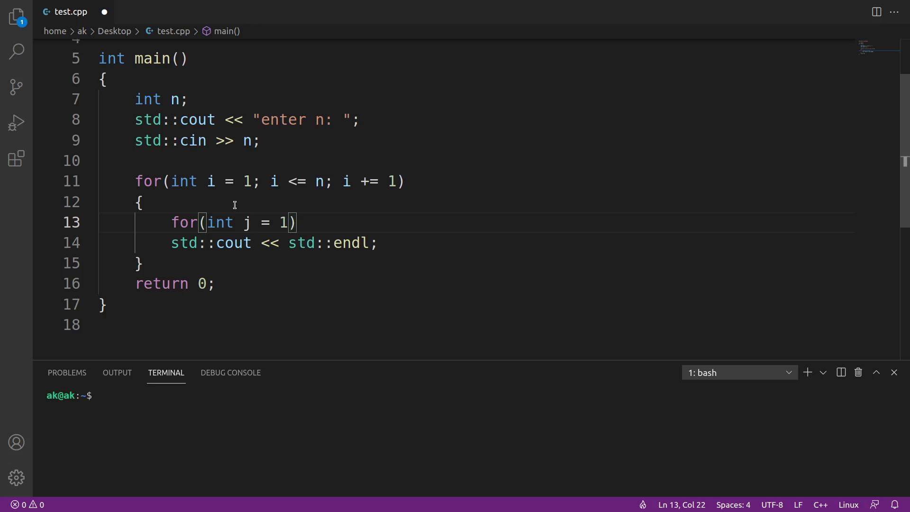
{"action": "type", "text": "; j <"}
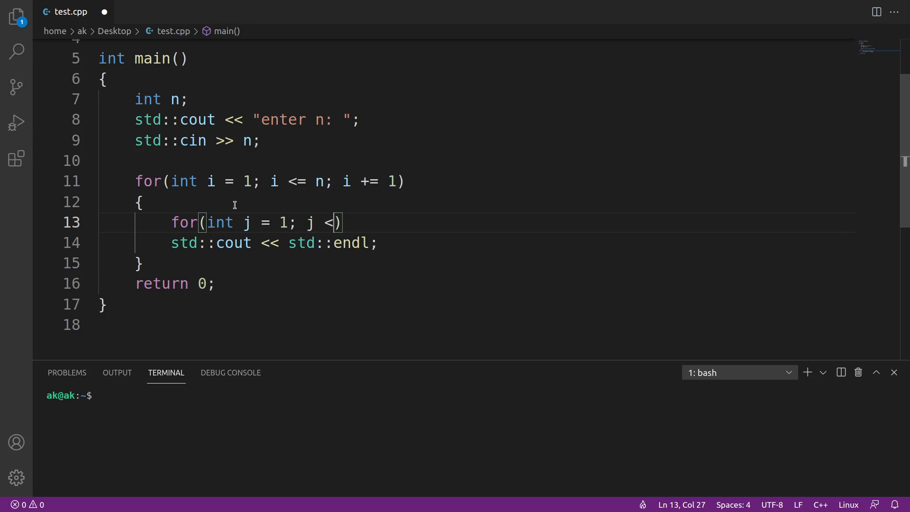
{"action": "type", "text": "="}
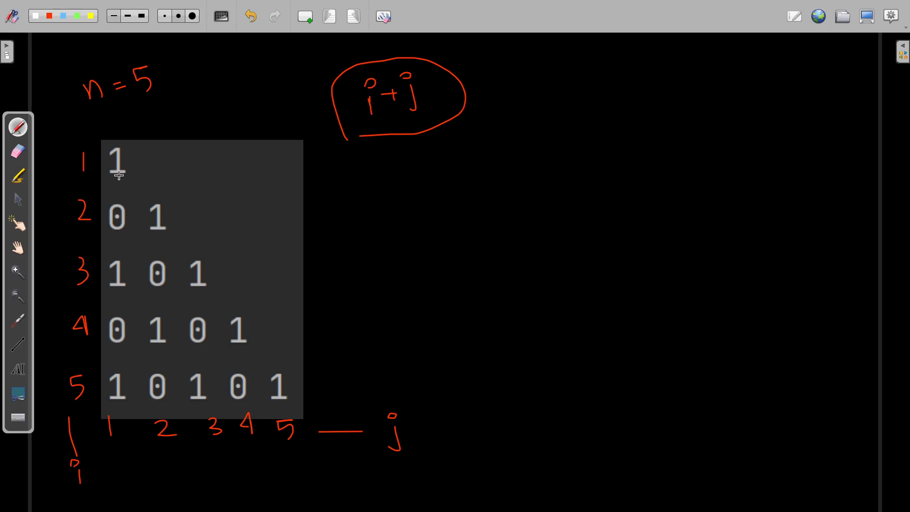
{"action": "mouse_move", "coordinate": [89, 176]}
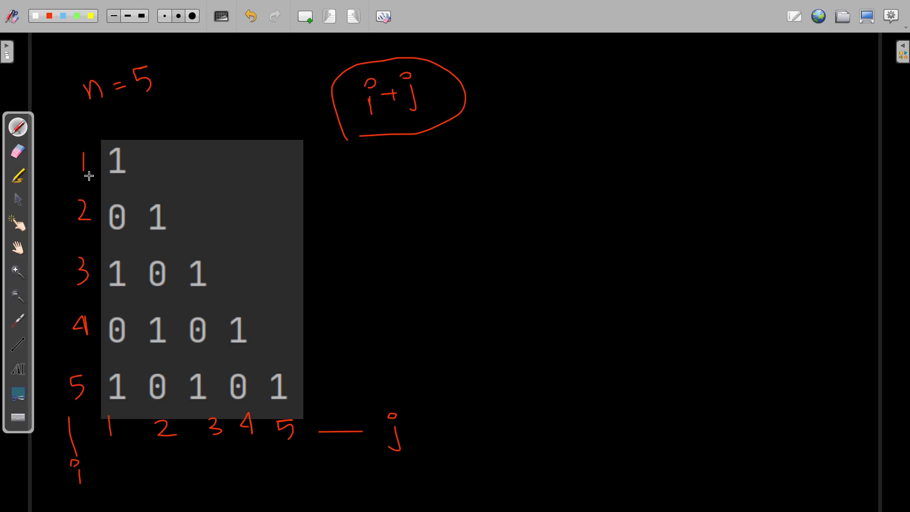
{"action": "mouse_move", "coordinate": [90, 193]}
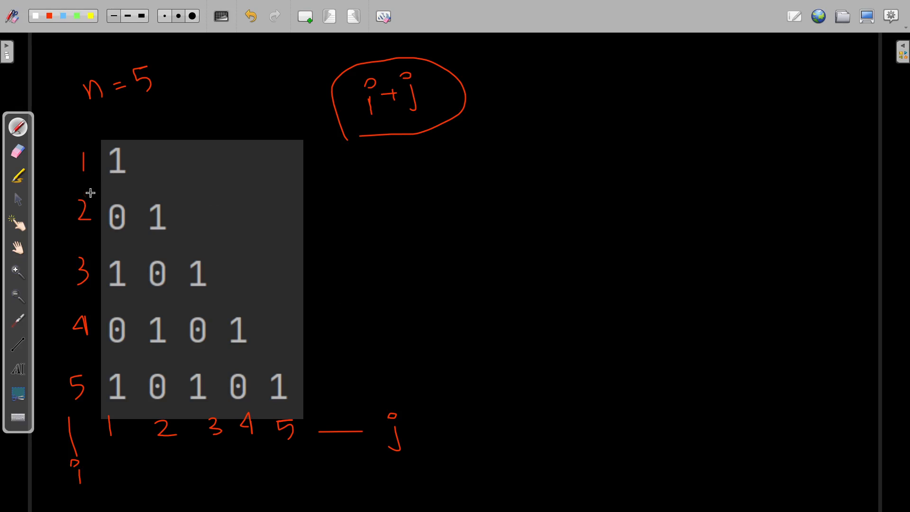
{"action": "mouse_move", "coordinate": [170, 230]}
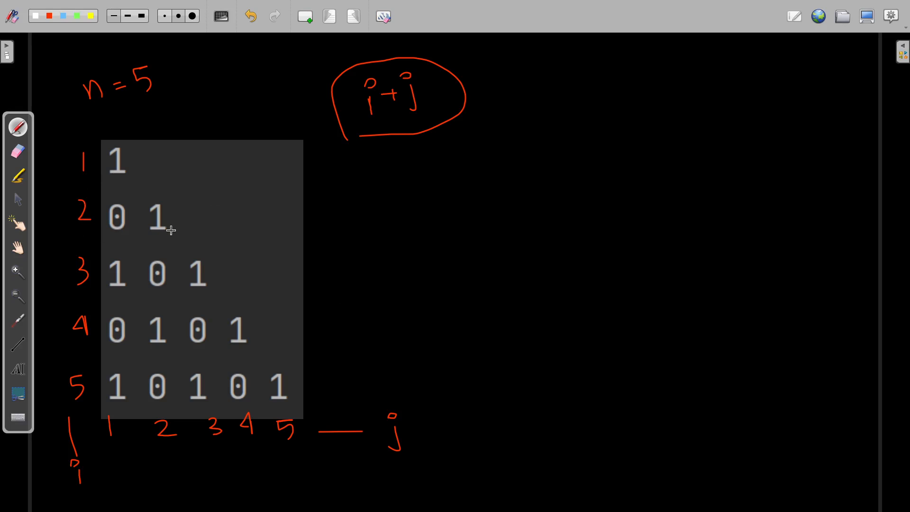
{"action": "mouse_move", "coordinate": [106, 395]}
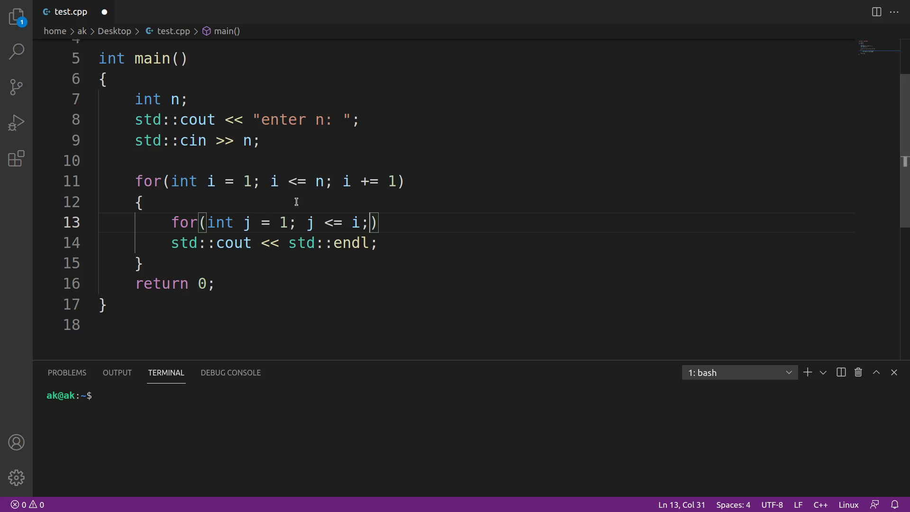
{"action": "mouse_move", "coordinate": [380, 259]}
{"action": "type", "text": " j += 1"}
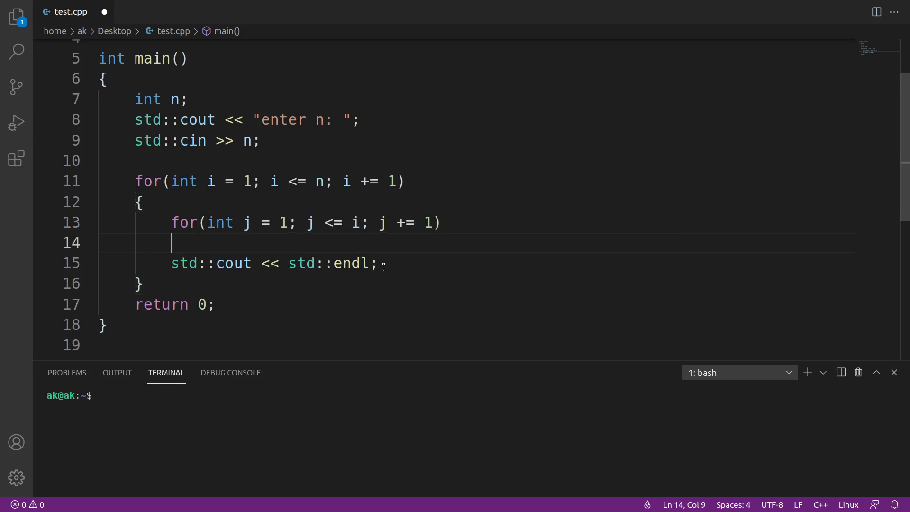
- Add if((i + j) % 2 == 0) inside the j loop and begin a std:: statement
{"action": "type", "text": "if((i +"}
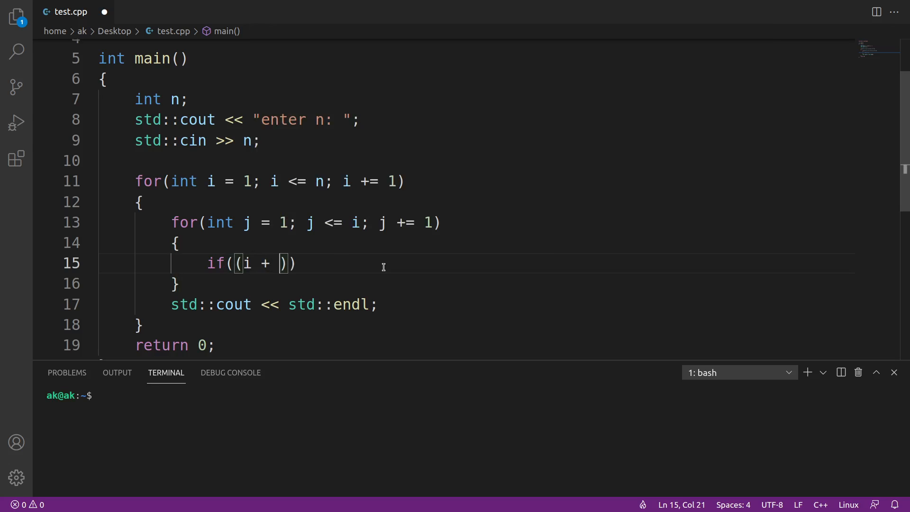
{"action": "type", "text": "j)"}
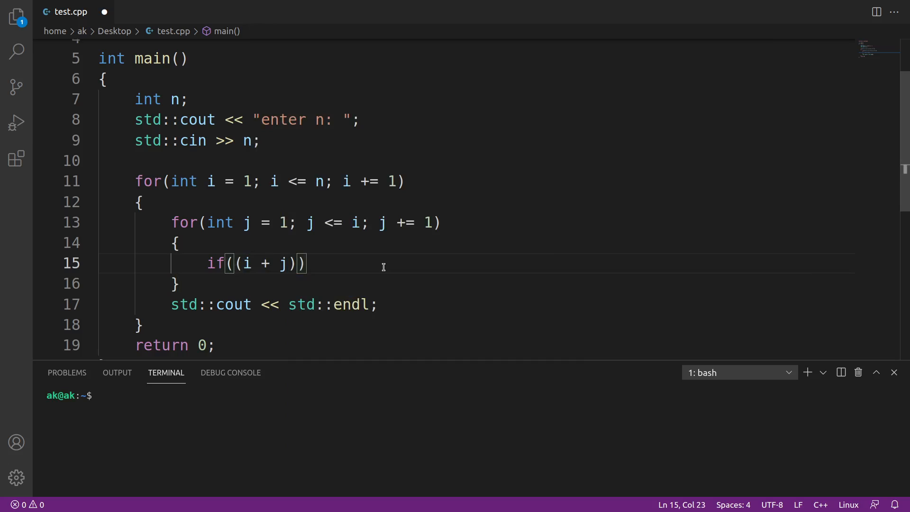
{"action": "type", "text": "%"}
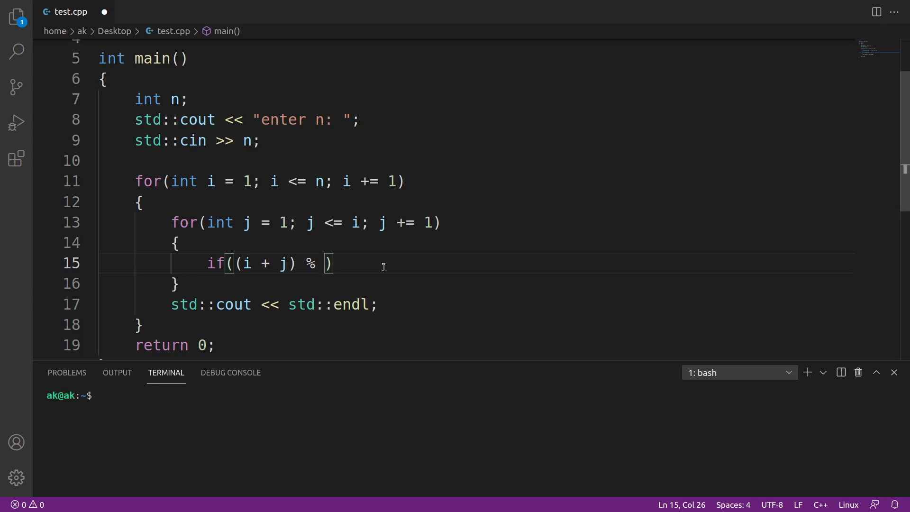
{"action": "type", "text": "2 =="}
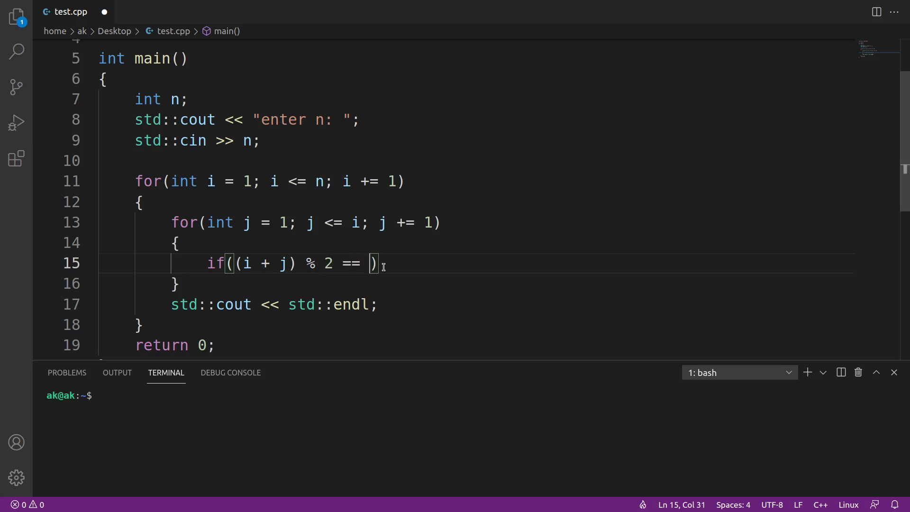
{"action": "type", "text": "0"}
{"action": "type", "text": "{"}
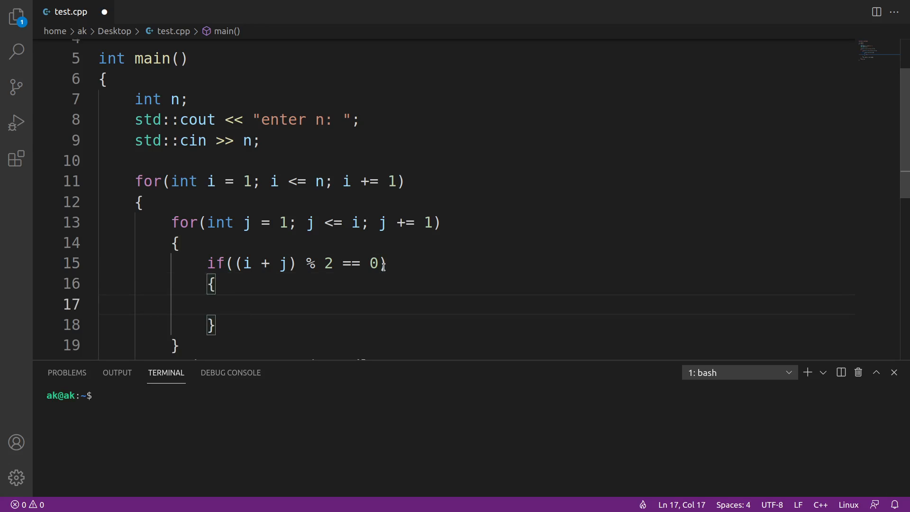
{"action": "type", "text": "std::"}
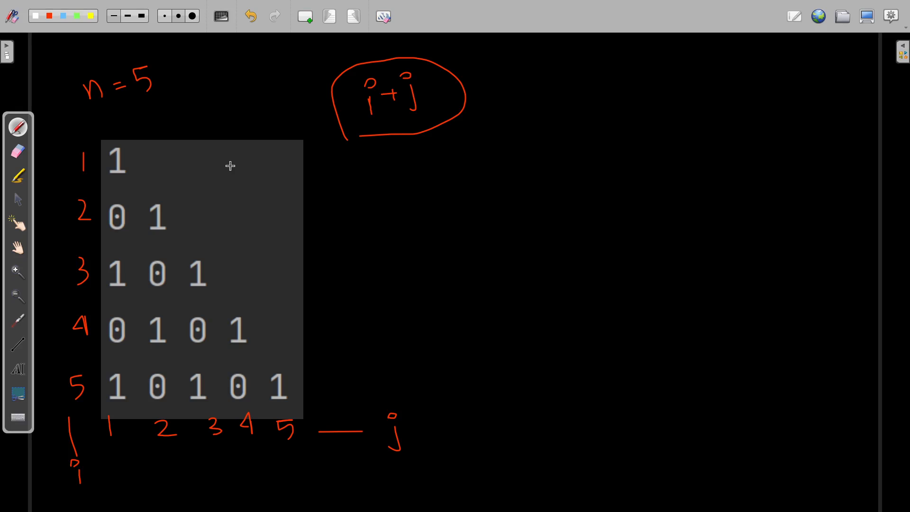
{"action": "mouse_move", "coordinate": [419, 113]}
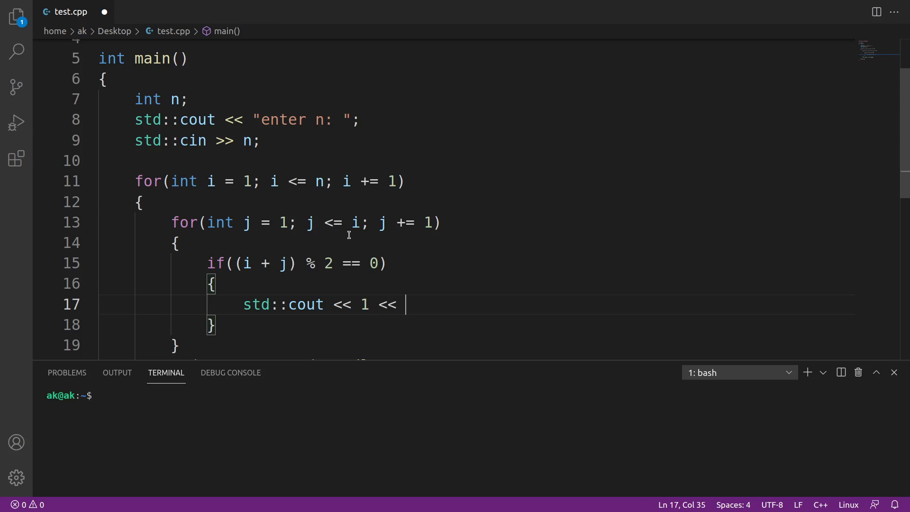
- Print 1 followed by " " in the if branch, and 0 with "" in an else branch
{"action": "type", "text": "\" \";"}
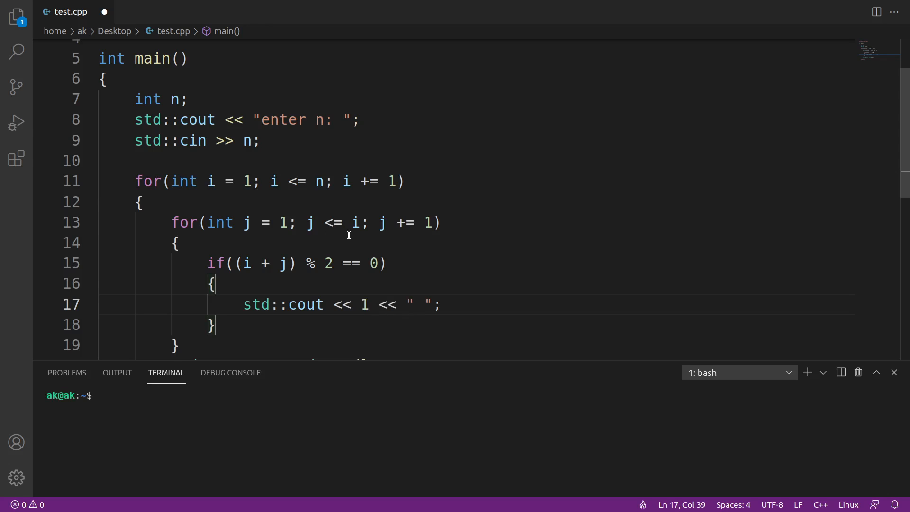
{"action": "type", "text": "else"}
{"action": "type", "text": "std::cout << 0"}
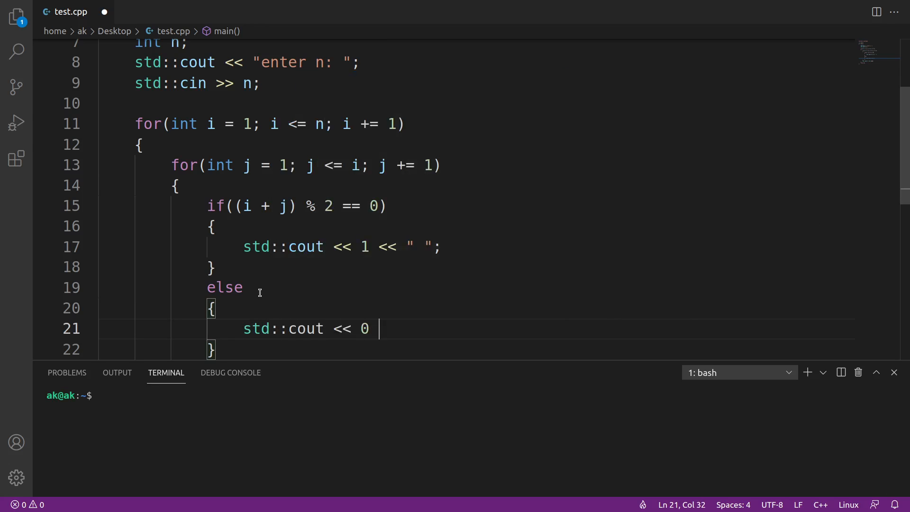
{"action": "type", "text": "<< \"\""}
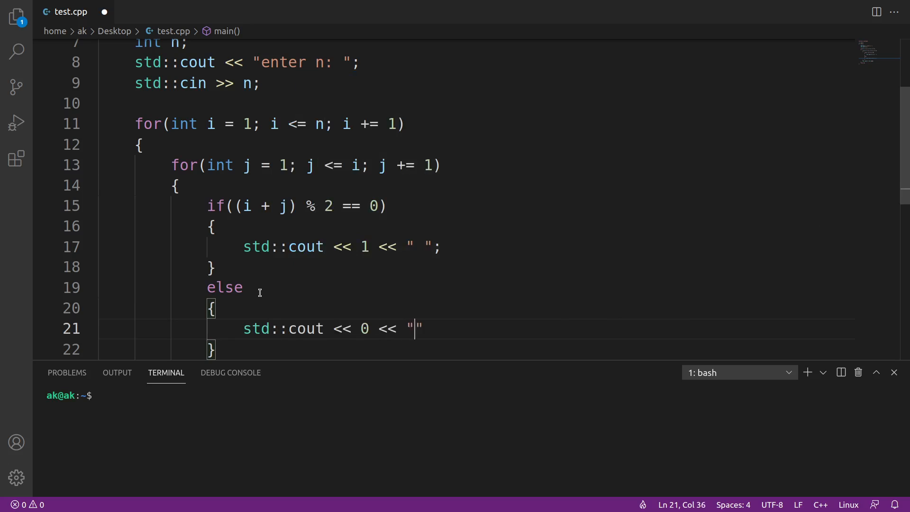
{"action": "type", "text": ";"}
{"action": "left_click", "coordinate": [473, 396]}
{"action": "type", "text": "cd Desktop"}
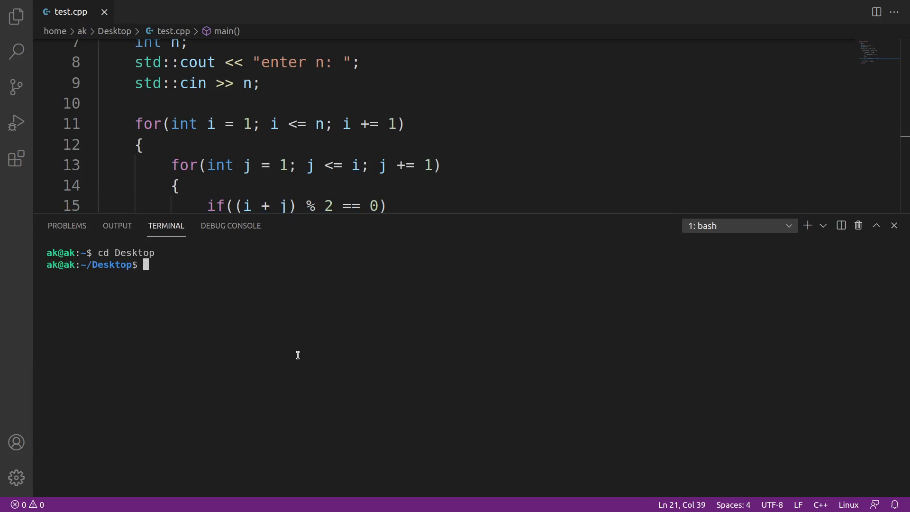
- Compile with 'make test' and scroll the terminal to view the n = 5 output
{"action": "type", "text": "make test"}
{"action": "type", "text": "./test"}
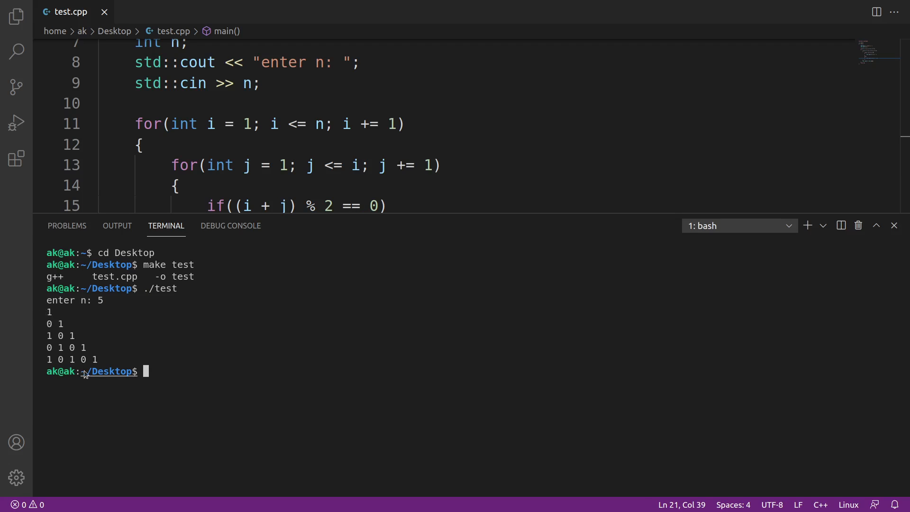
{"action": "mouse_move", "coordinate": [279, 294]}
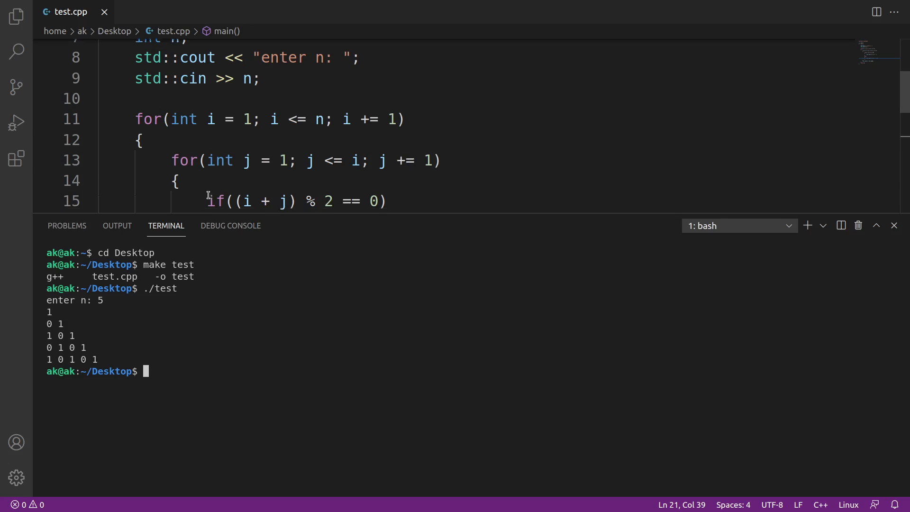
{"action": "scroll", "scroll_direction": "down", "scroll_amount": 3}
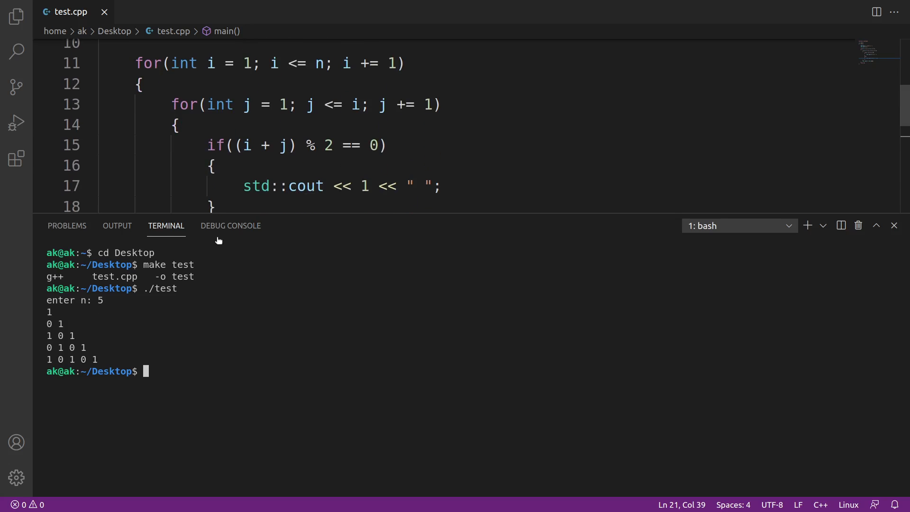
{"action": "mouse_move", "coordinate": [57, 324]}
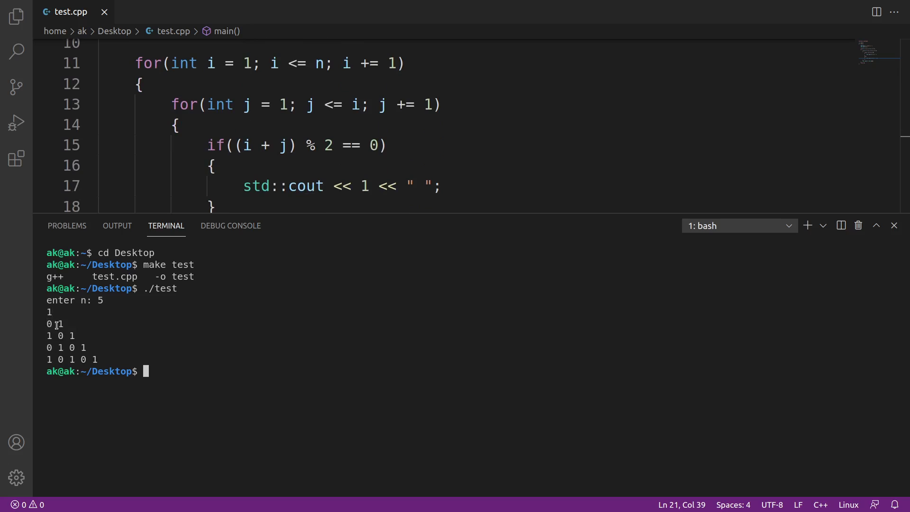
{"action": "mouse_move", "coordinate": [202, 364]}
{"action": "type", "text": "./test"}
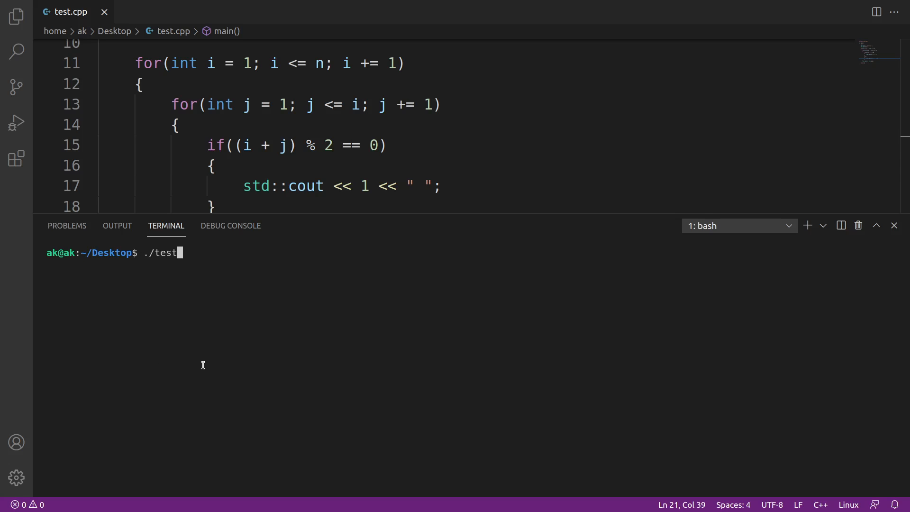
- Rerun ./test to print the triangle for n = 20
{"action": "key", "text": "Return"}
{"action": "type", "text": "20"}
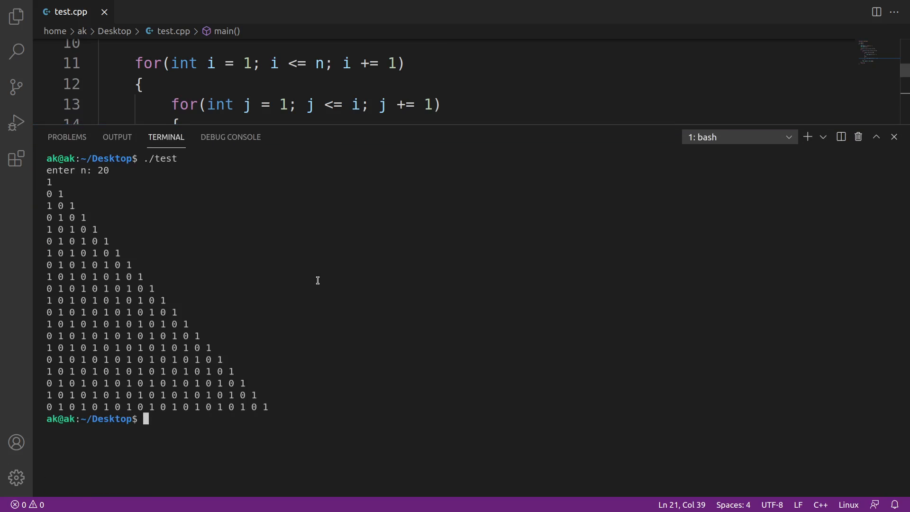
{"action": "mouse_move", "coordinate": [237, 357]}
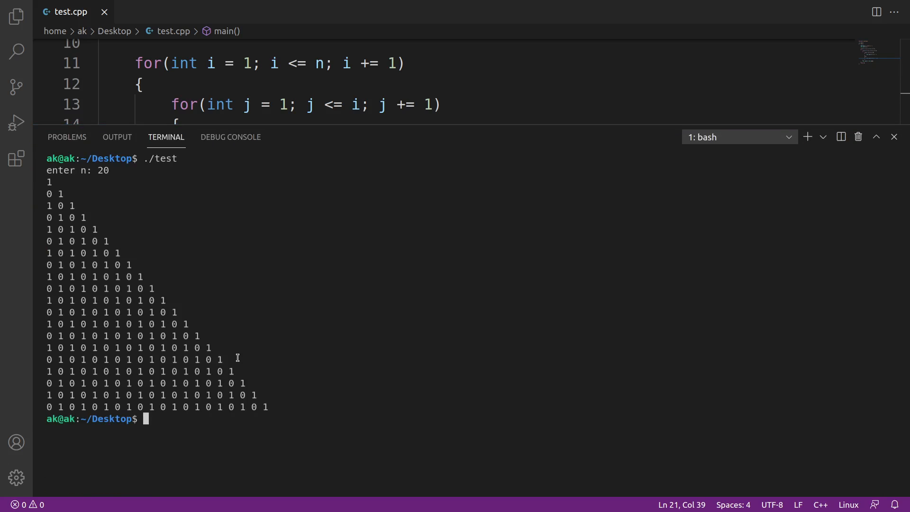
{"action": "mouse_move", "coordinate": [421, 121]}
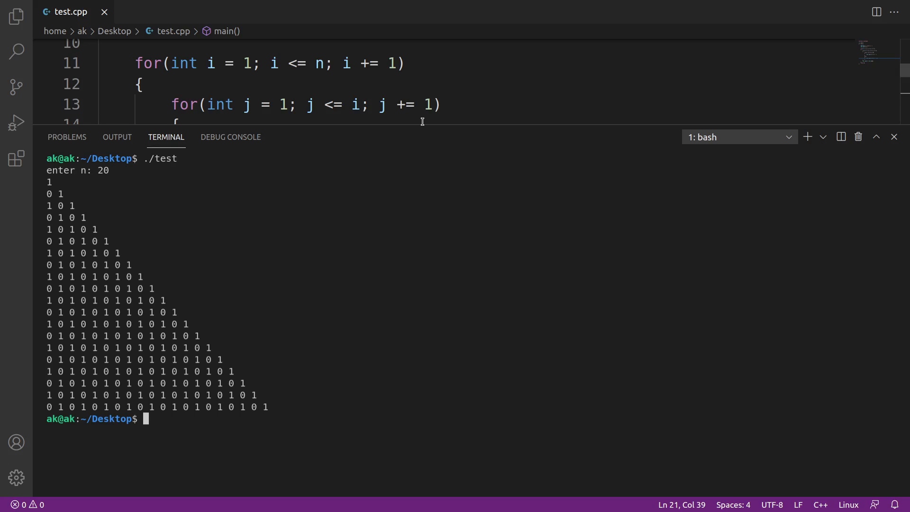
{"action": "mouse_move", "coordinate": [423, 124]}
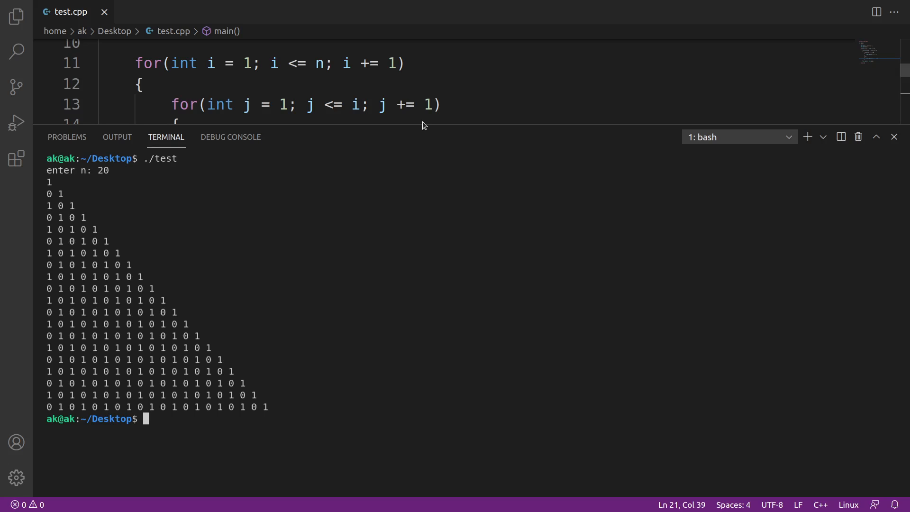